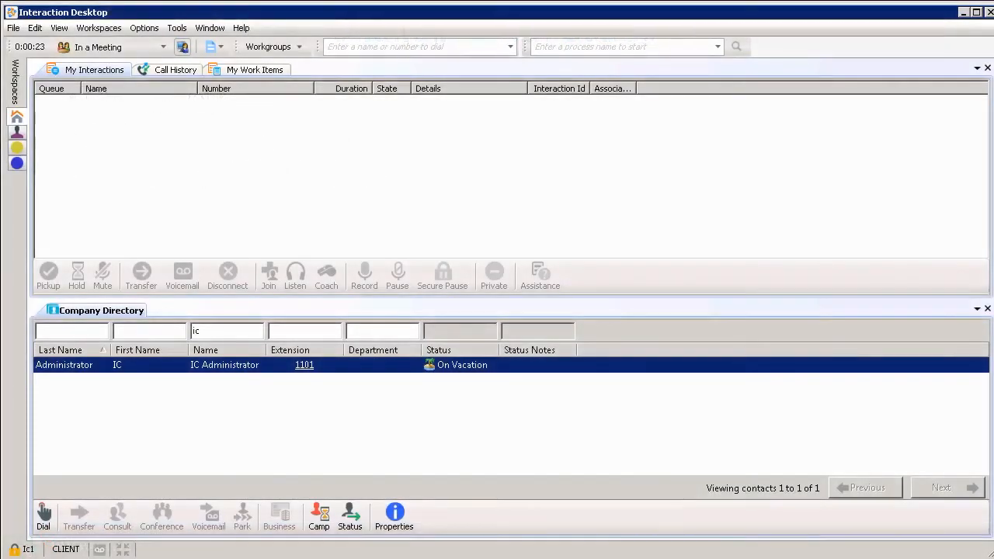
pyautogui.moveTo(146, 54)
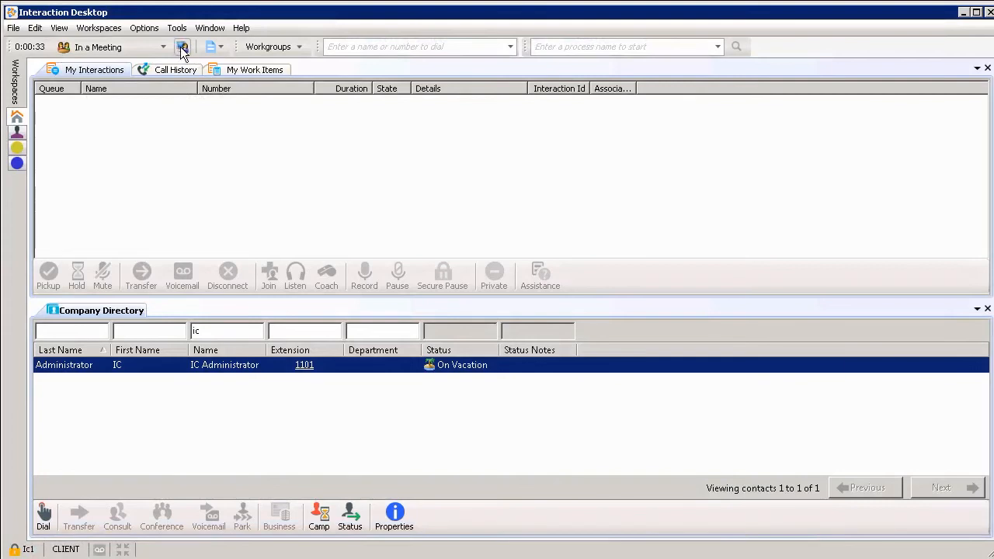
# Change my status from In a Meeting back to Available on the status toolbar
pyautogui.click(183, 47)
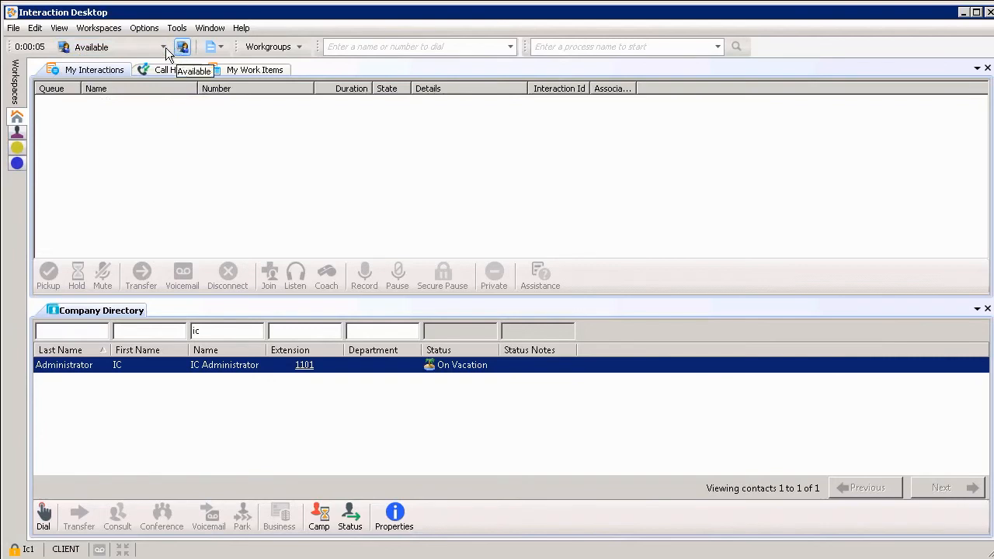
# Star At Lunch and Gone Home in the status list as quick status favourites
pyautogui.click(163, 46)
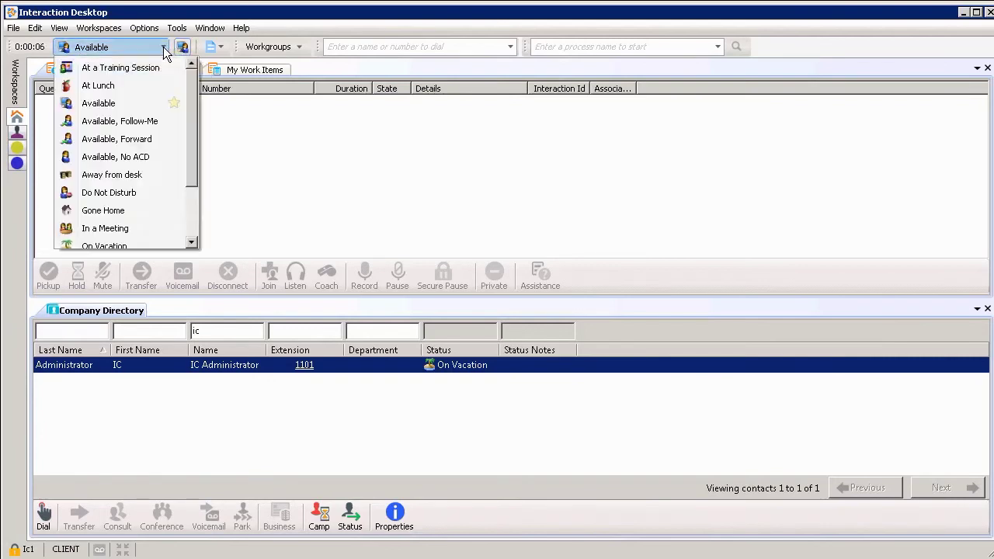
pyautogui.moveTo(108, 103)
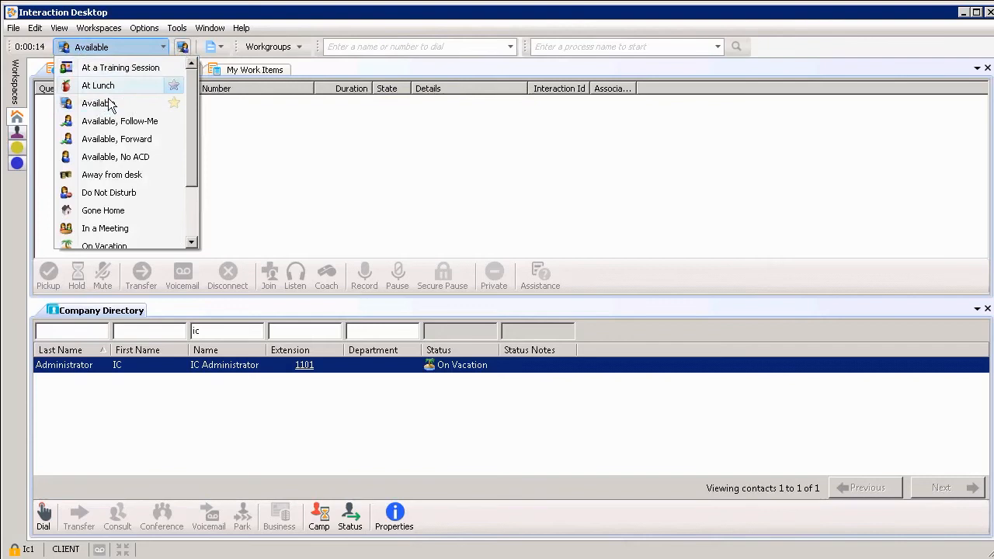
pyautogui.moveTo(121, 86)
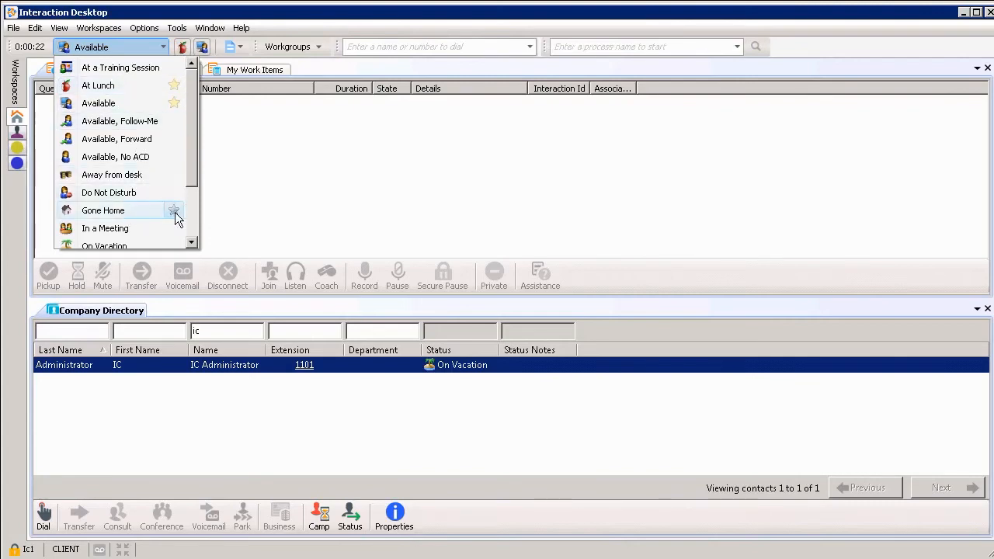
pyautogui.click(174, 211)
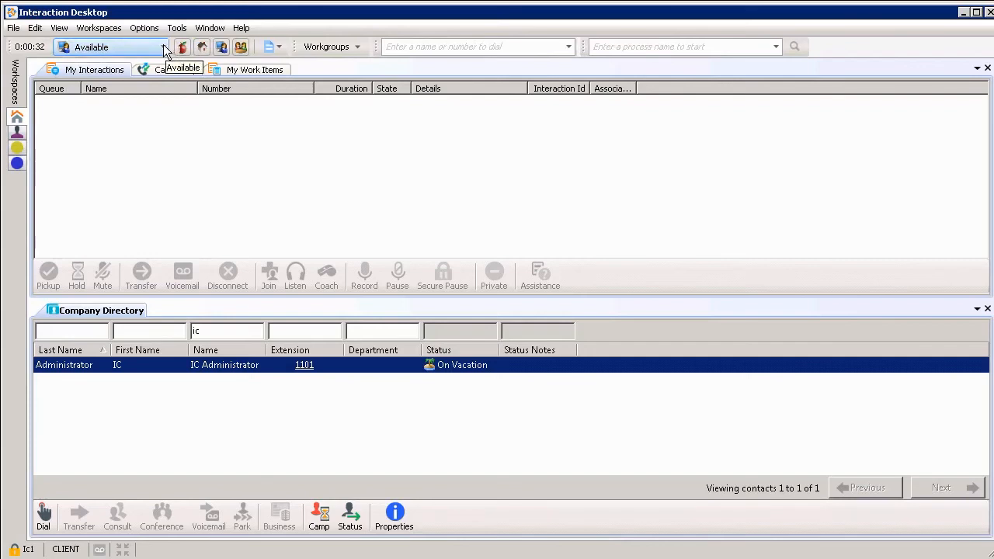
pyautogui.moveTo(184, 46)
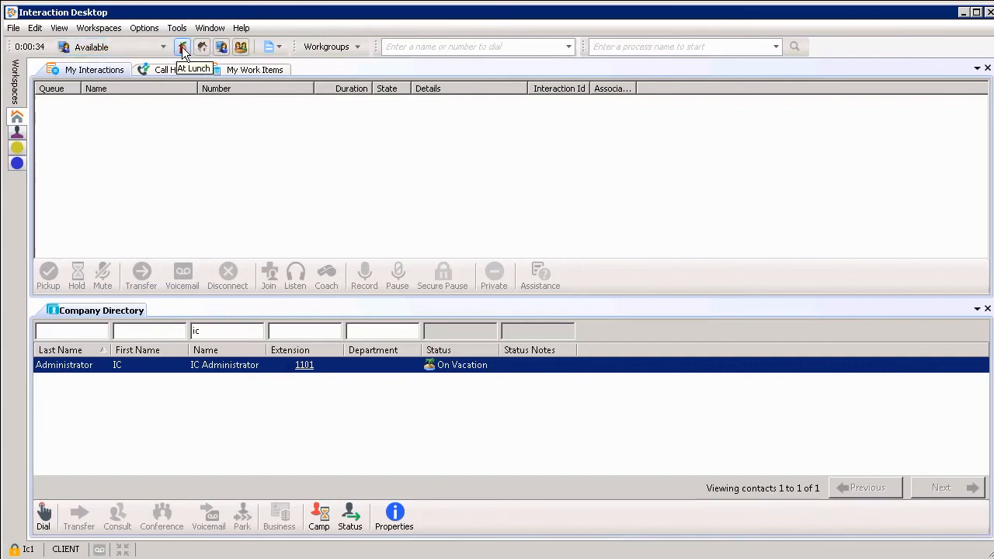